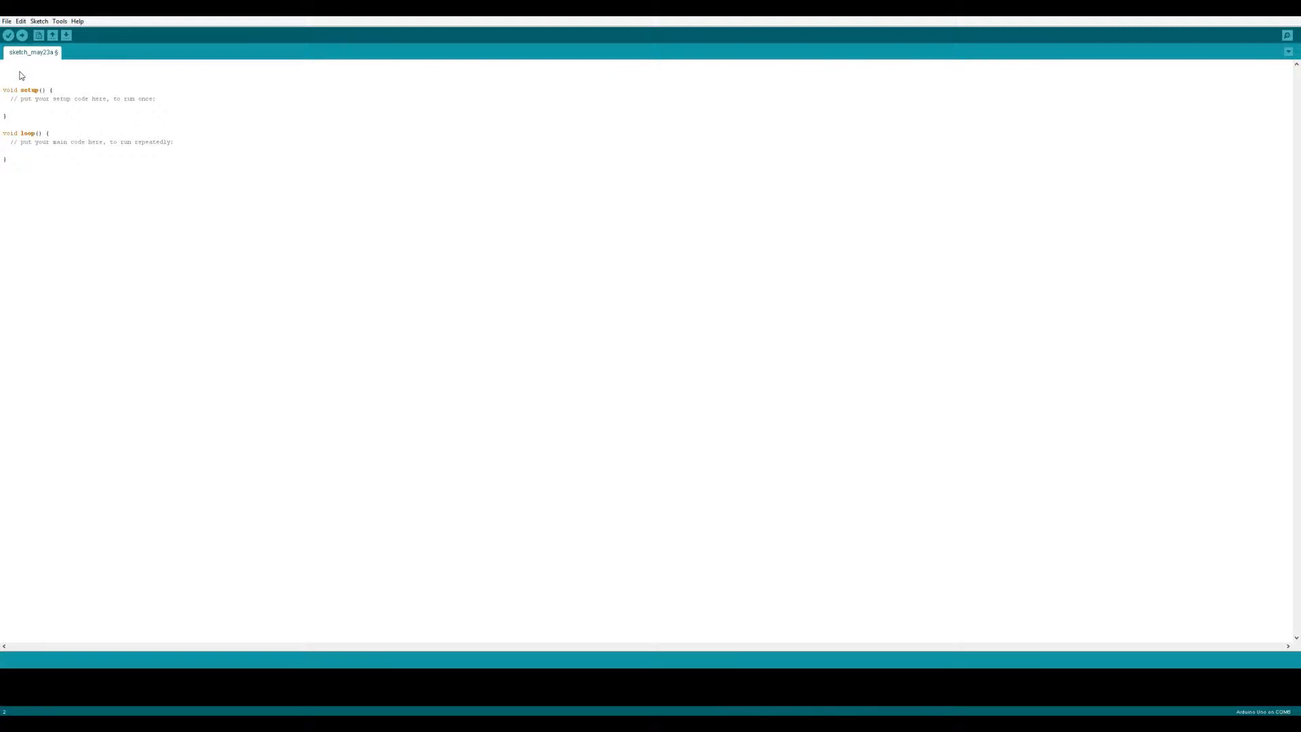
# Declare the global 'int relay = 8;' above setup(), with String input = "-1"
pyautogui.write('int relay = 8;')
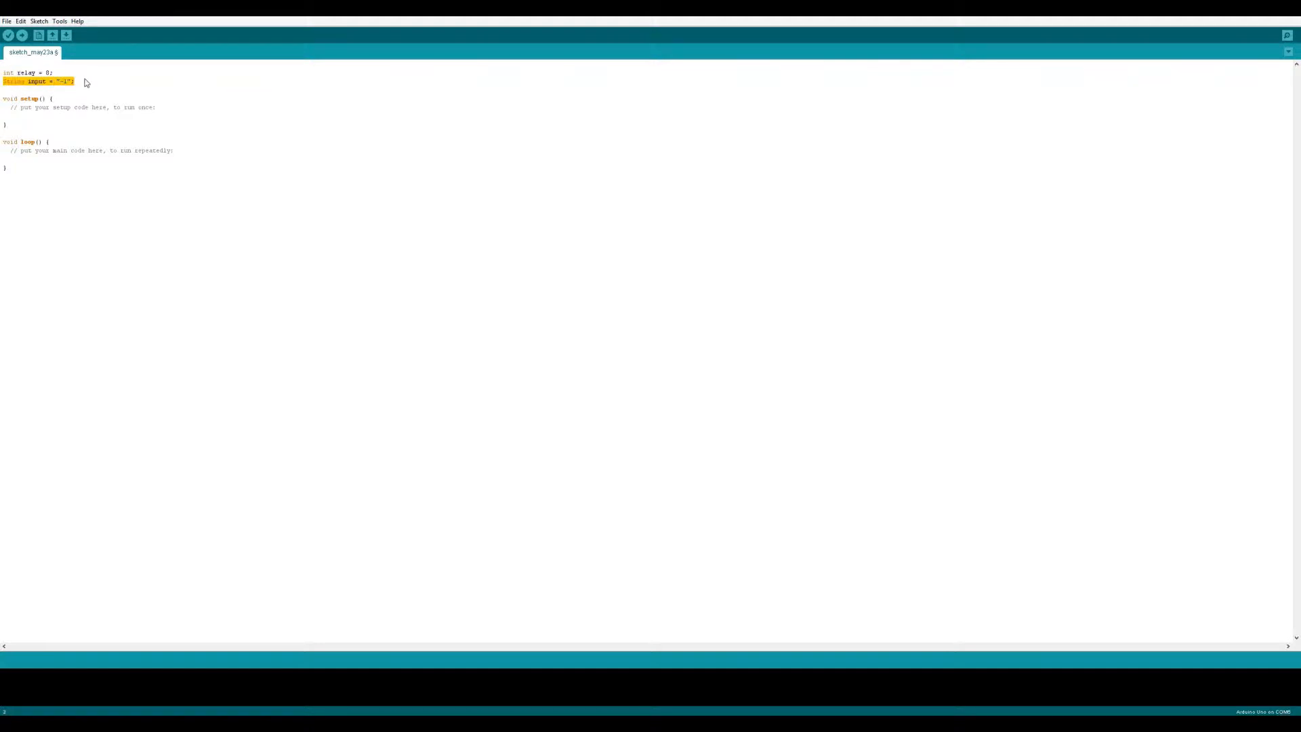
pyautogui.click(75, 81)
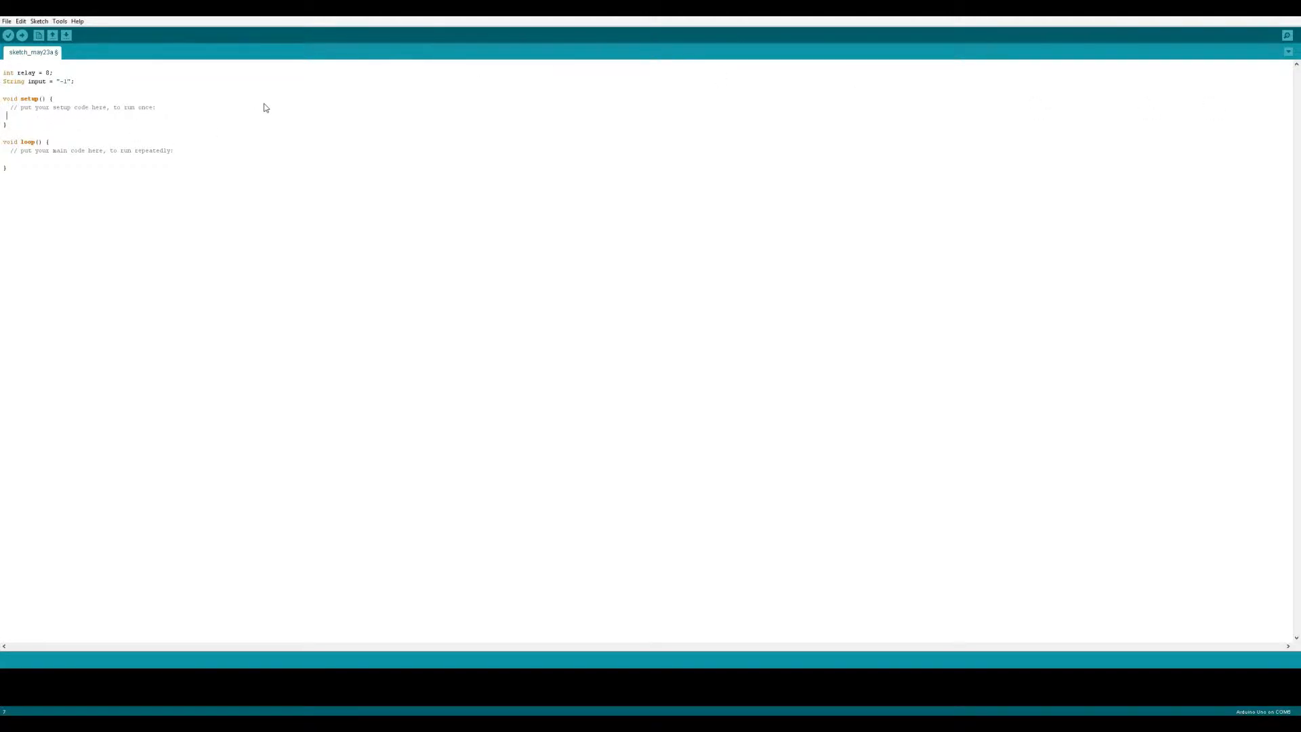
# In setup(), set relay and pin 13 as OUTPUT, write 13 LOW and relay HIGH
pyautogui.write('pinMode(relay,OUTPUT);')
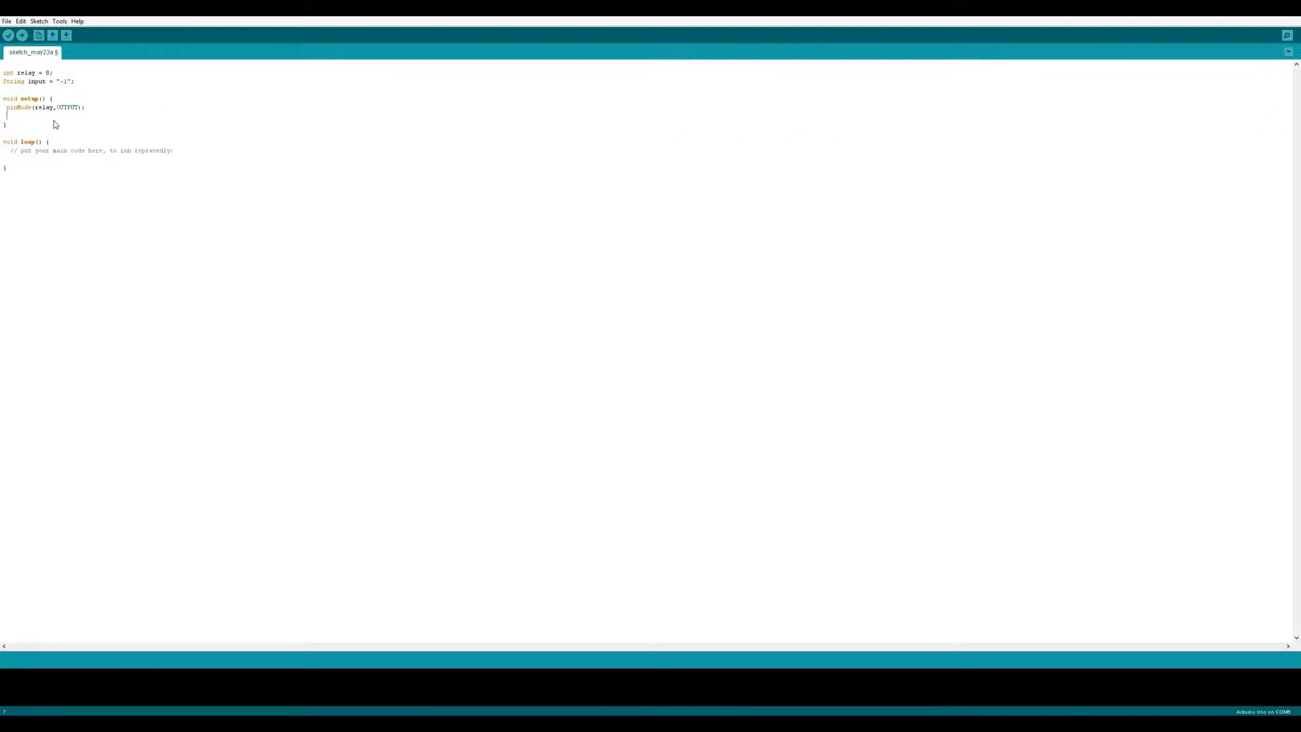
pyautogui.write('pinMode(13, OUTPUT);')
pyautogui.write('digitalWrite(13, LOW);')
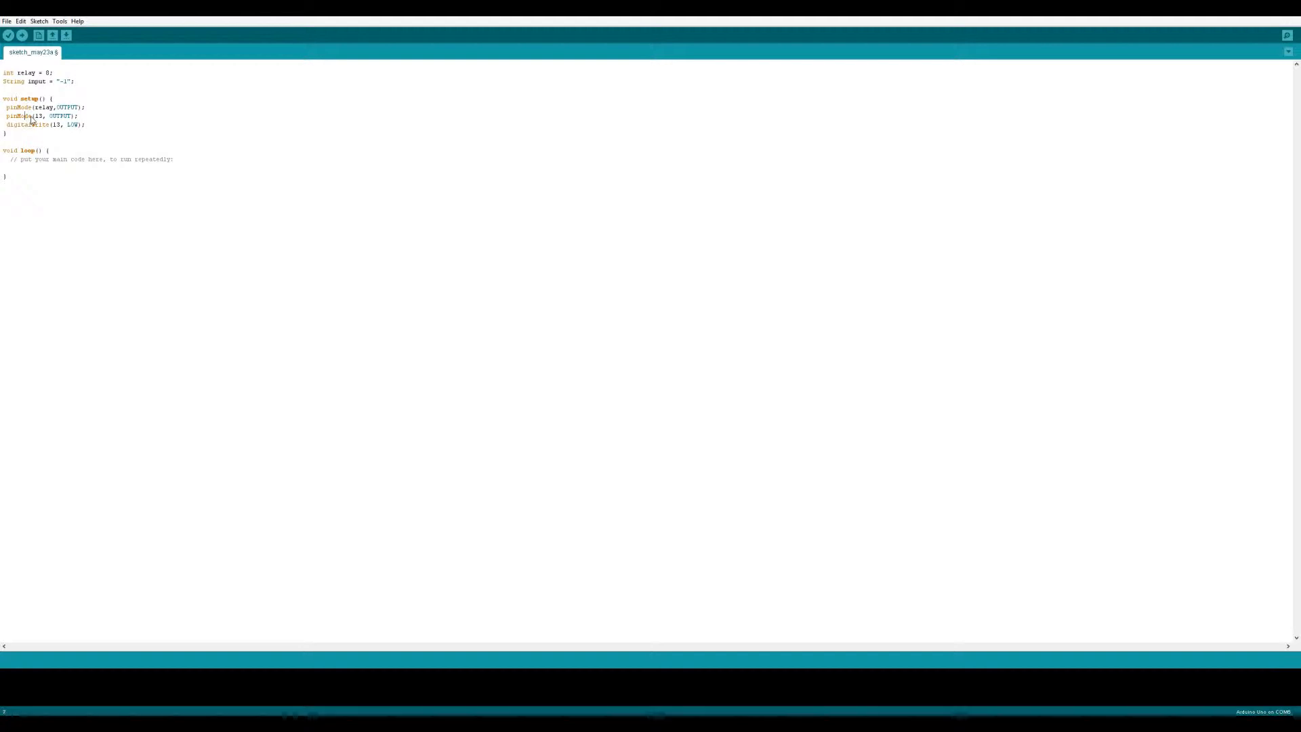
pyautogui.doubleClick(74, 125)
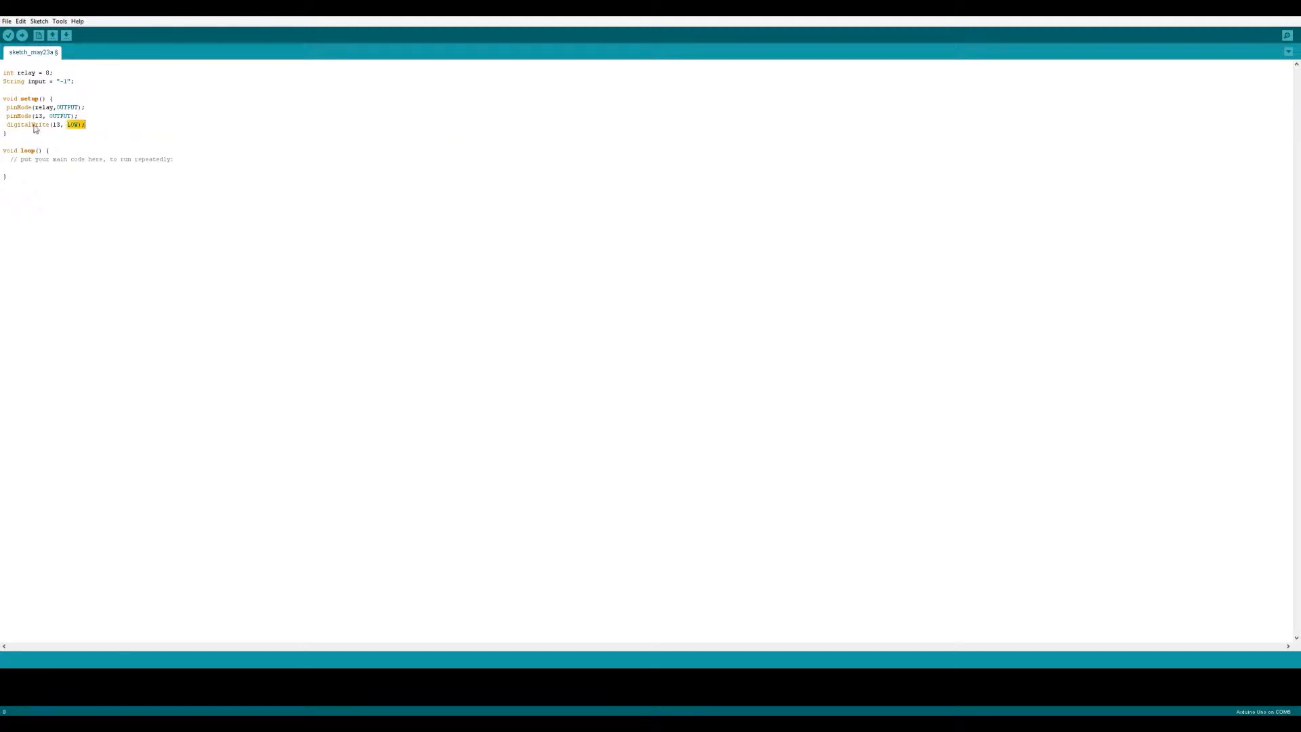
pyautogui.click(158, 137)
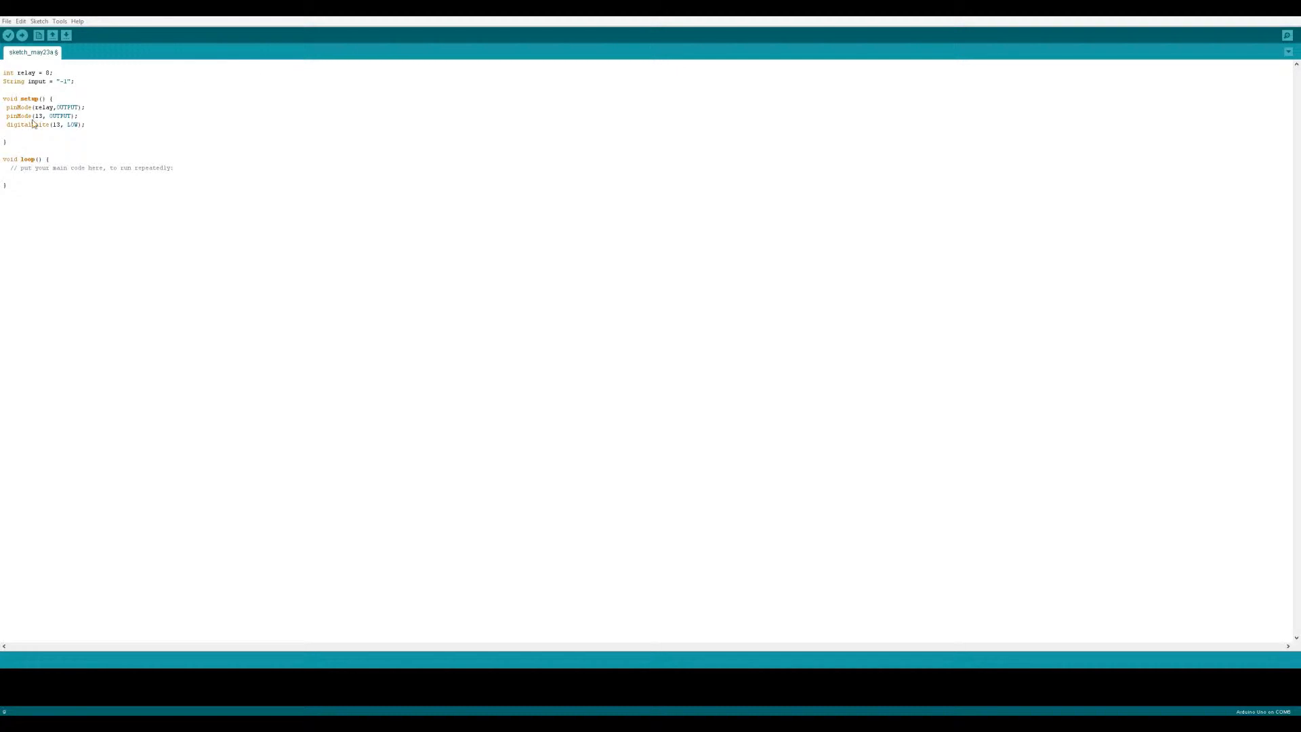
pyautogui.write('digitalWrite(relay, HIGH);')
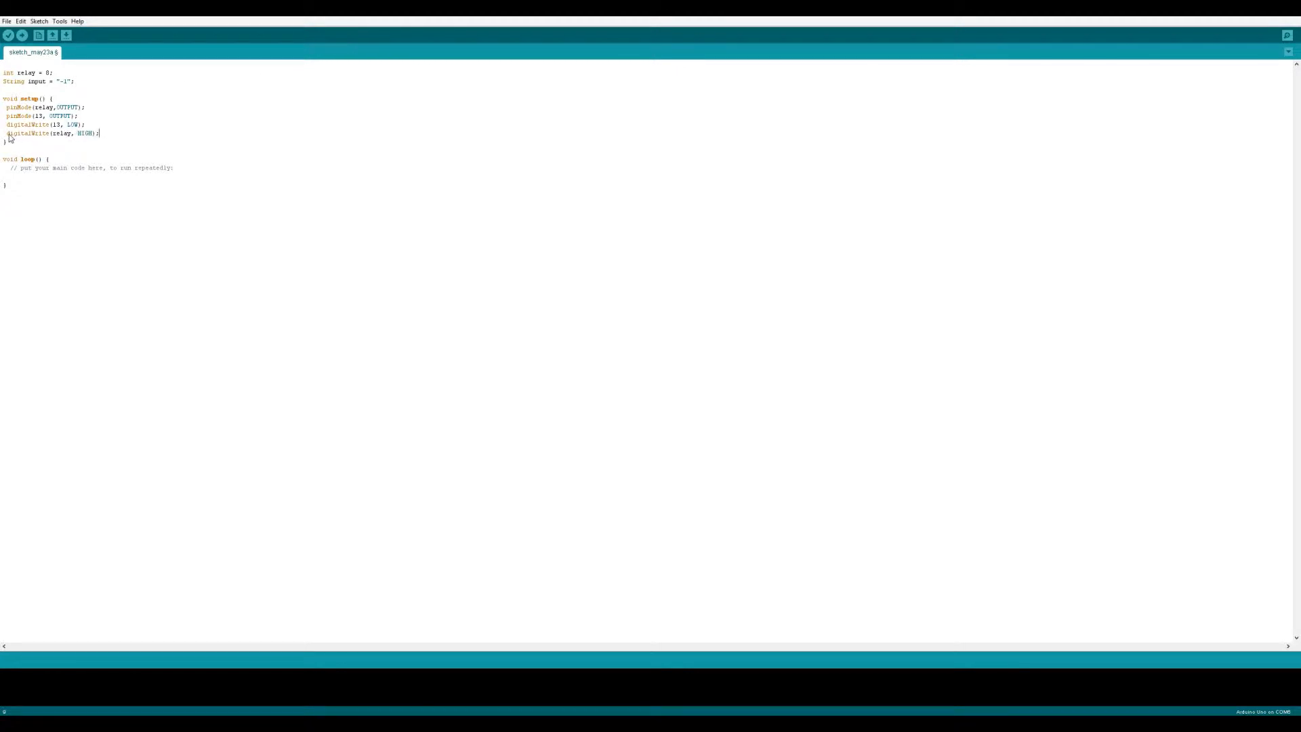
pyautogui.moveTo(134, 114)
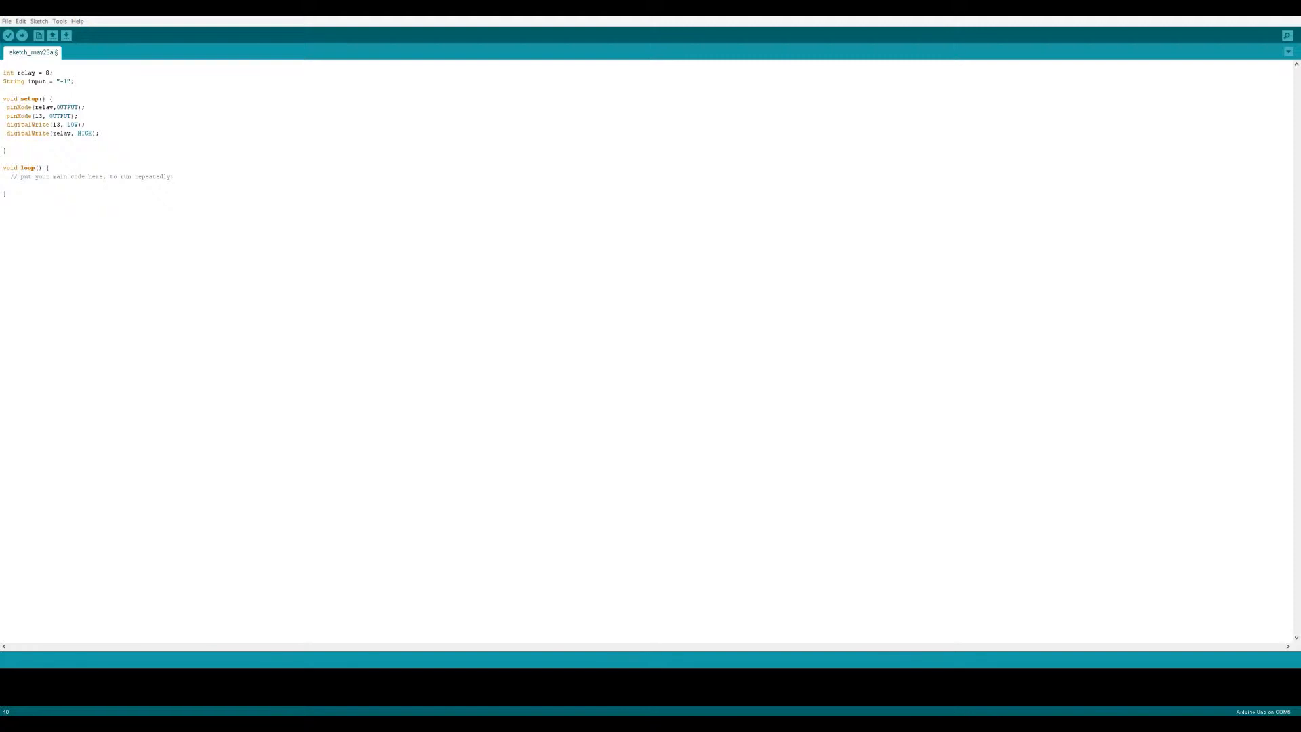
pyautogui.moveTo(47, 151)
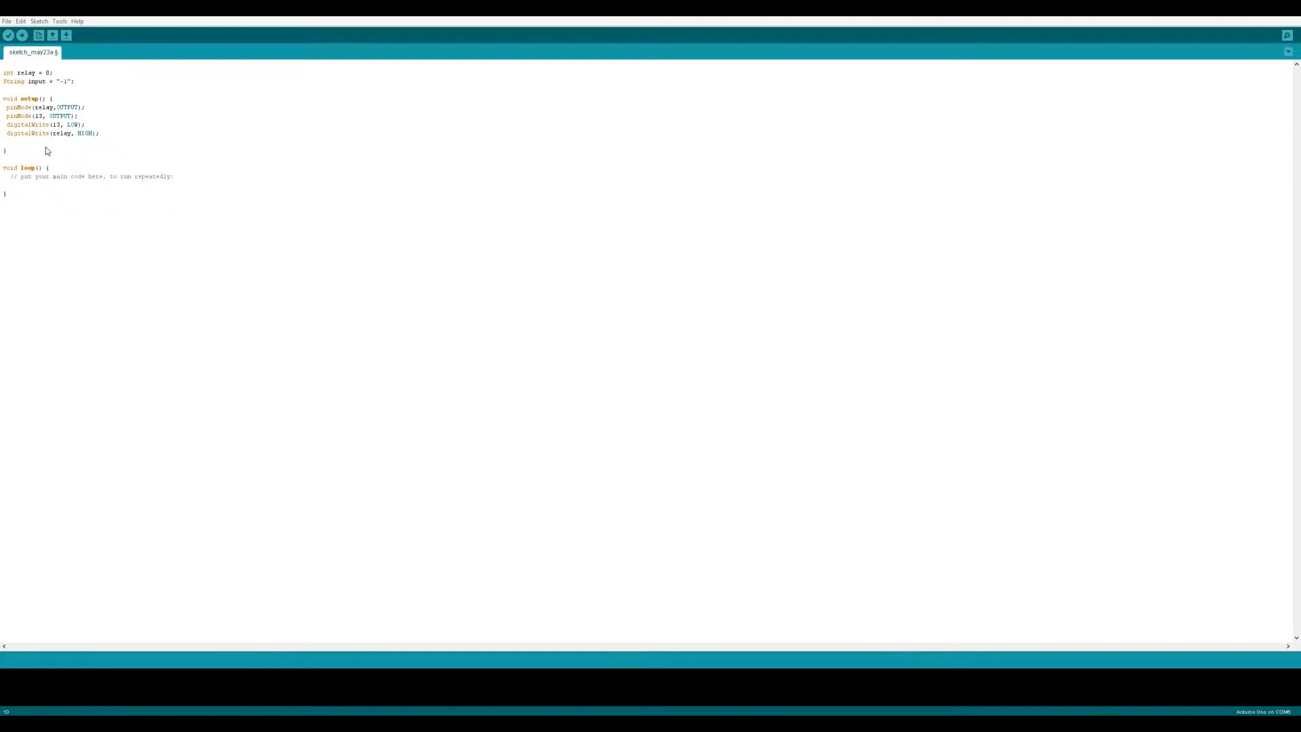
# Add Serial.begin(9600); as the last line of setup()
pyautogui.write('Serial.begin(9600);')
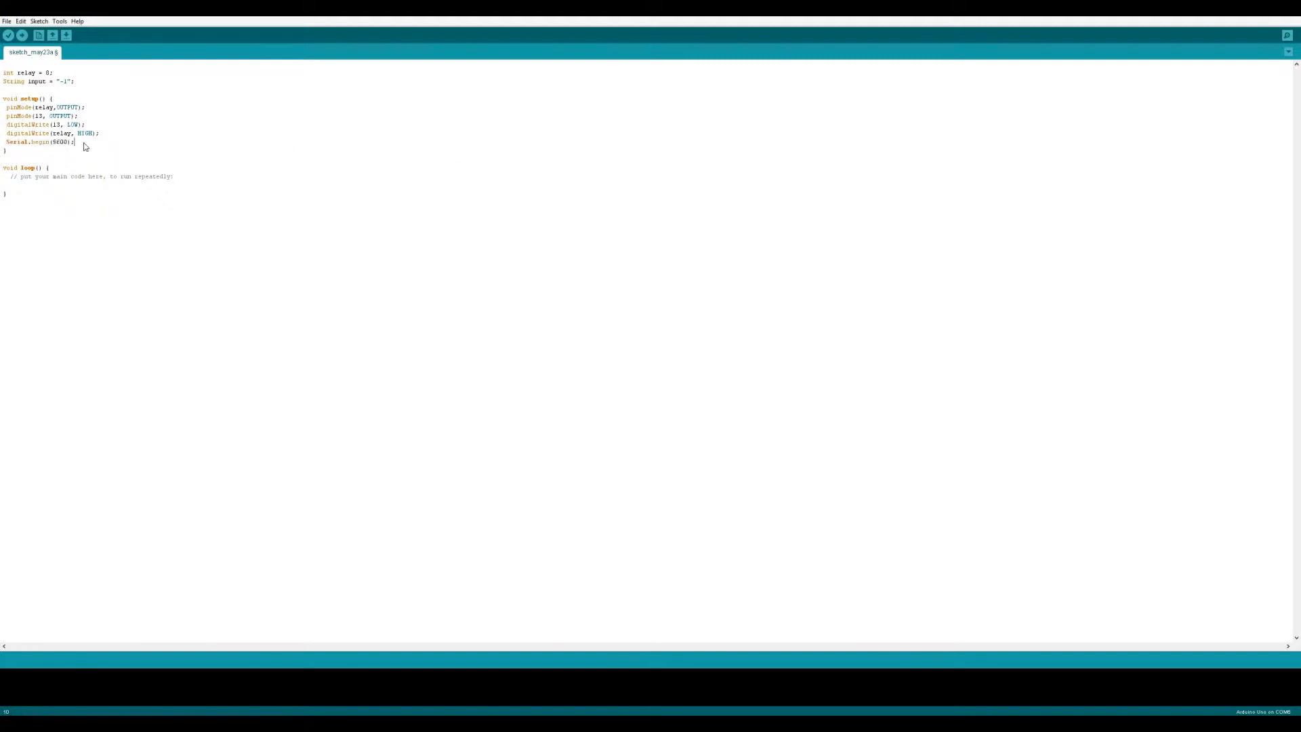
pyautogui.moveTo(44, 195)
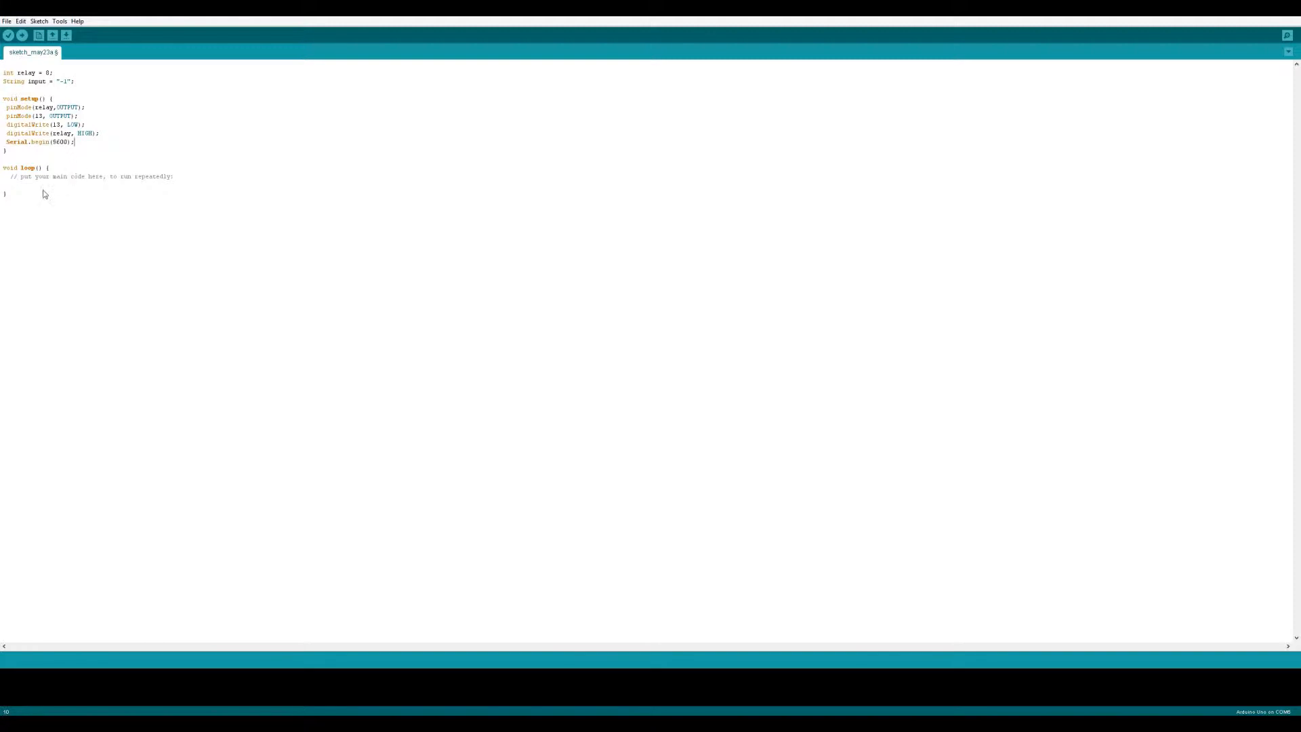
pyautogui.moveTo(88, 191)
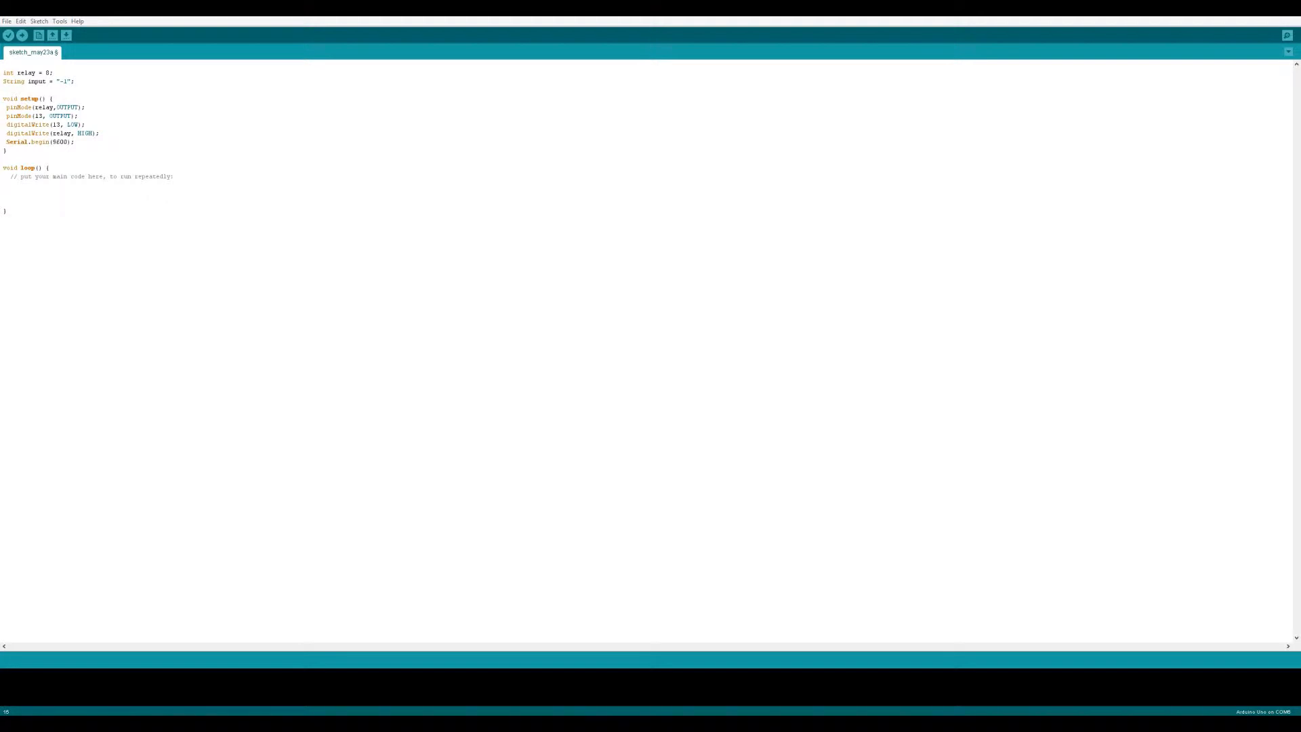
pyautogui.moveTo(887, 224)
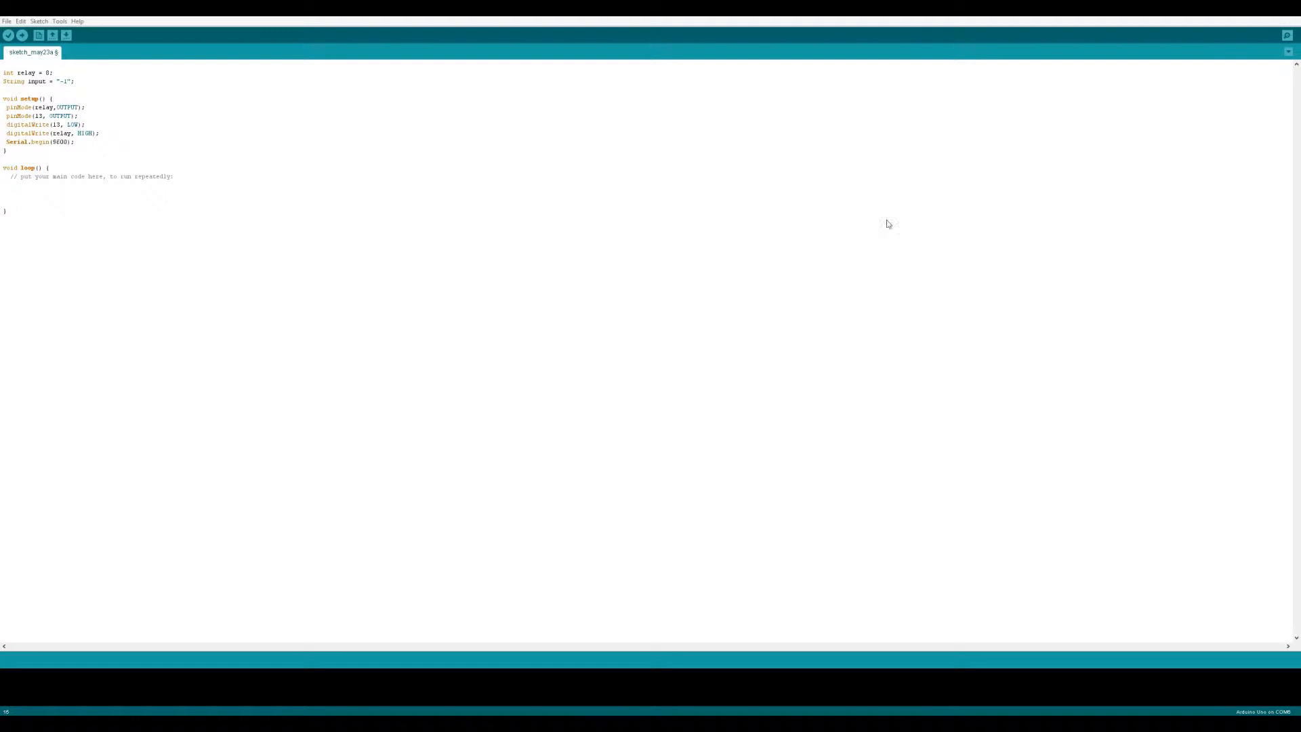
# Add 'input = Serial.readString();' on the empty line in loop()
pyautogui.click(17, 193)
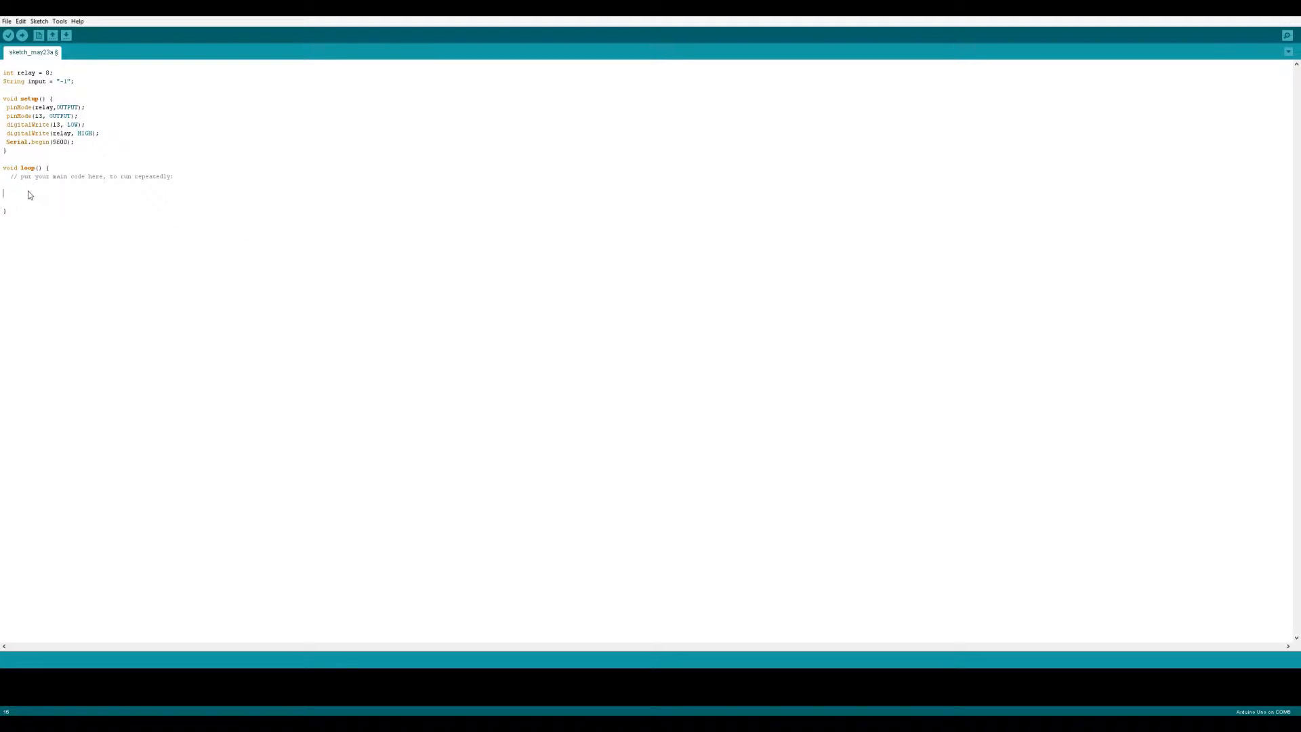
pyautogui.write('input = Serial.readString();')
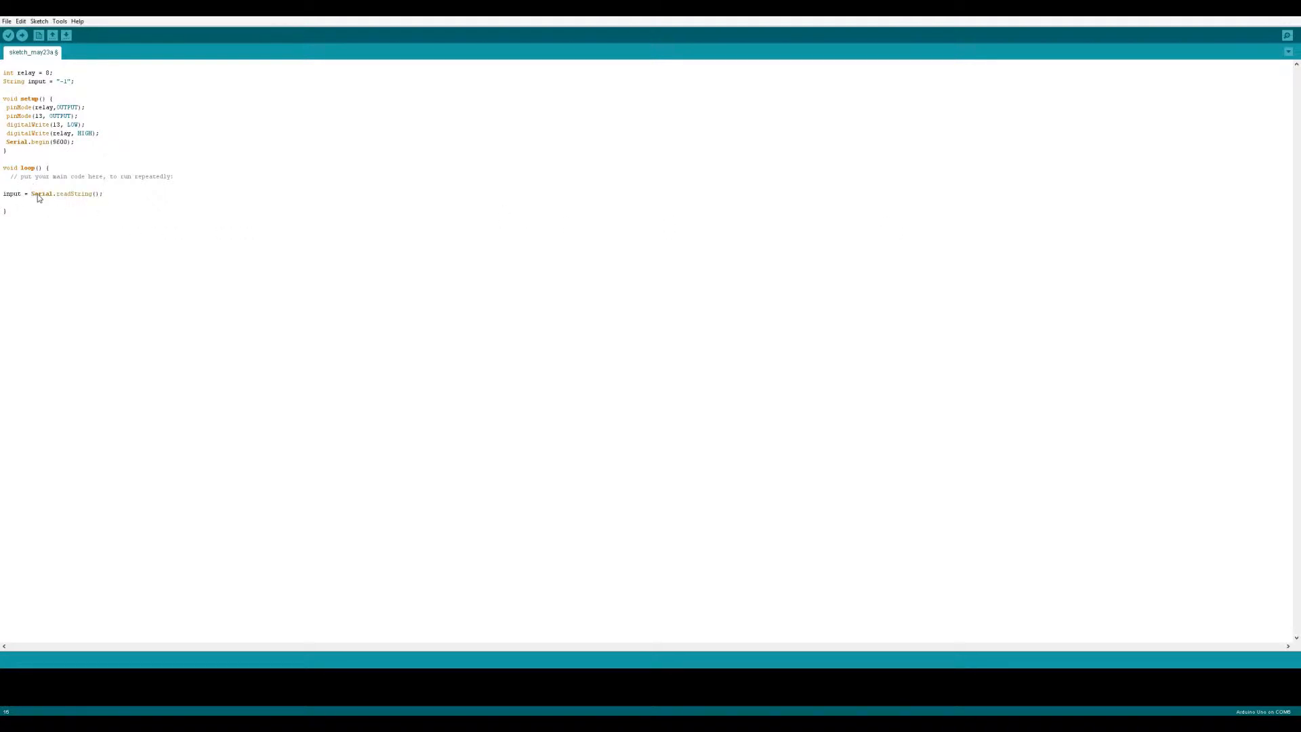
pyautogui.moveTo(32, 193); pyautogui.dragTo(103, 194)
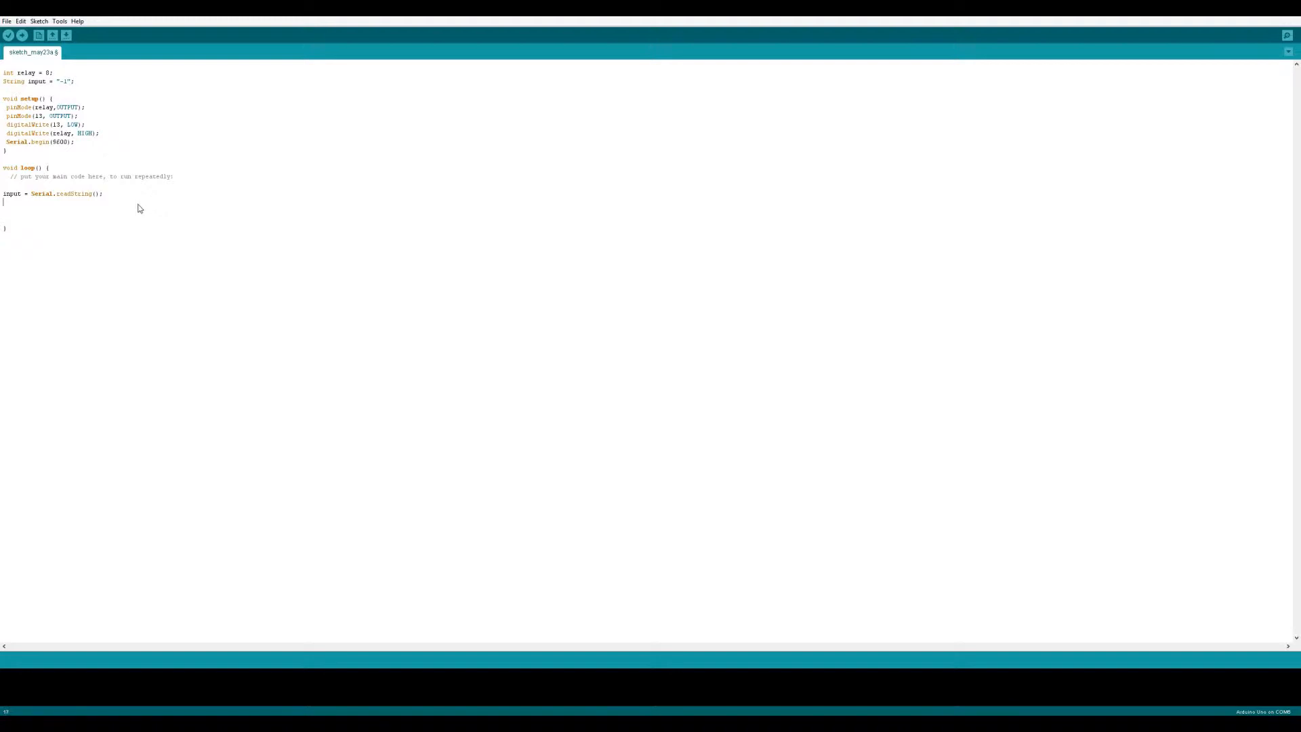
pyautogui.moveTo(96, 214)
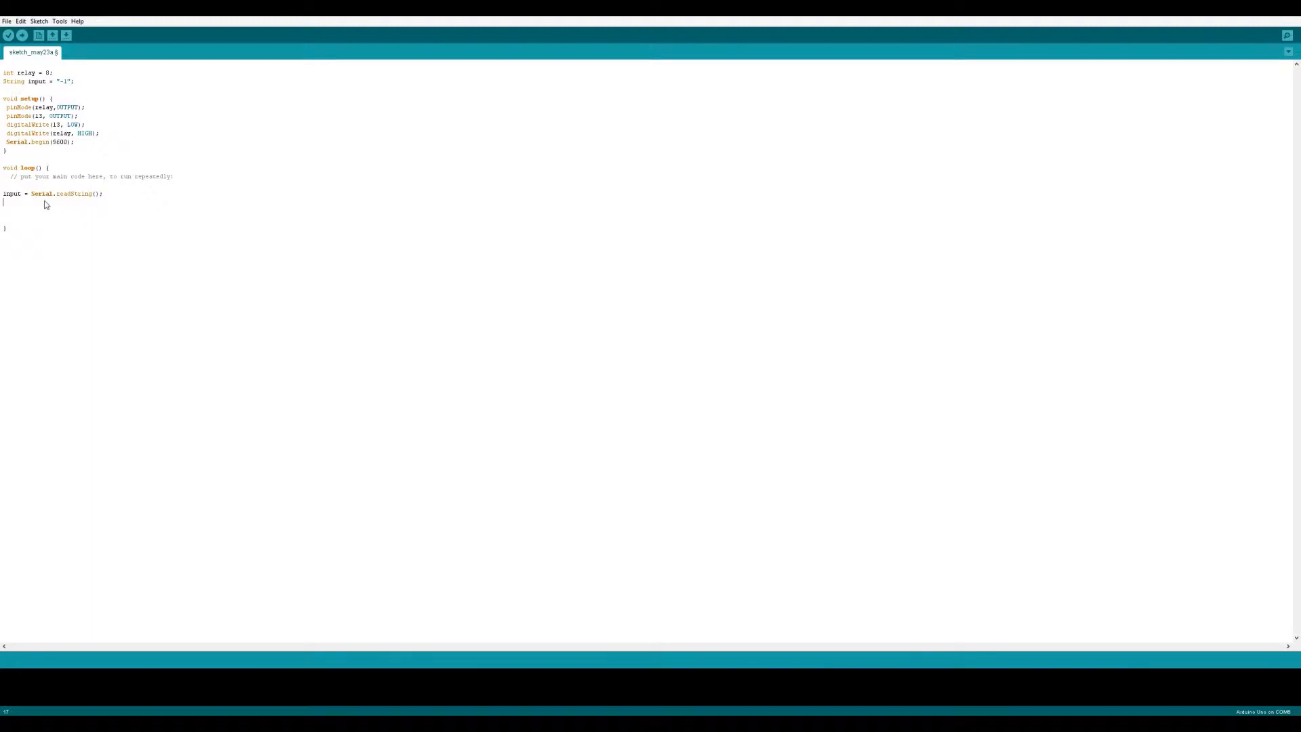
pyautogui.moveTo(18, 207)
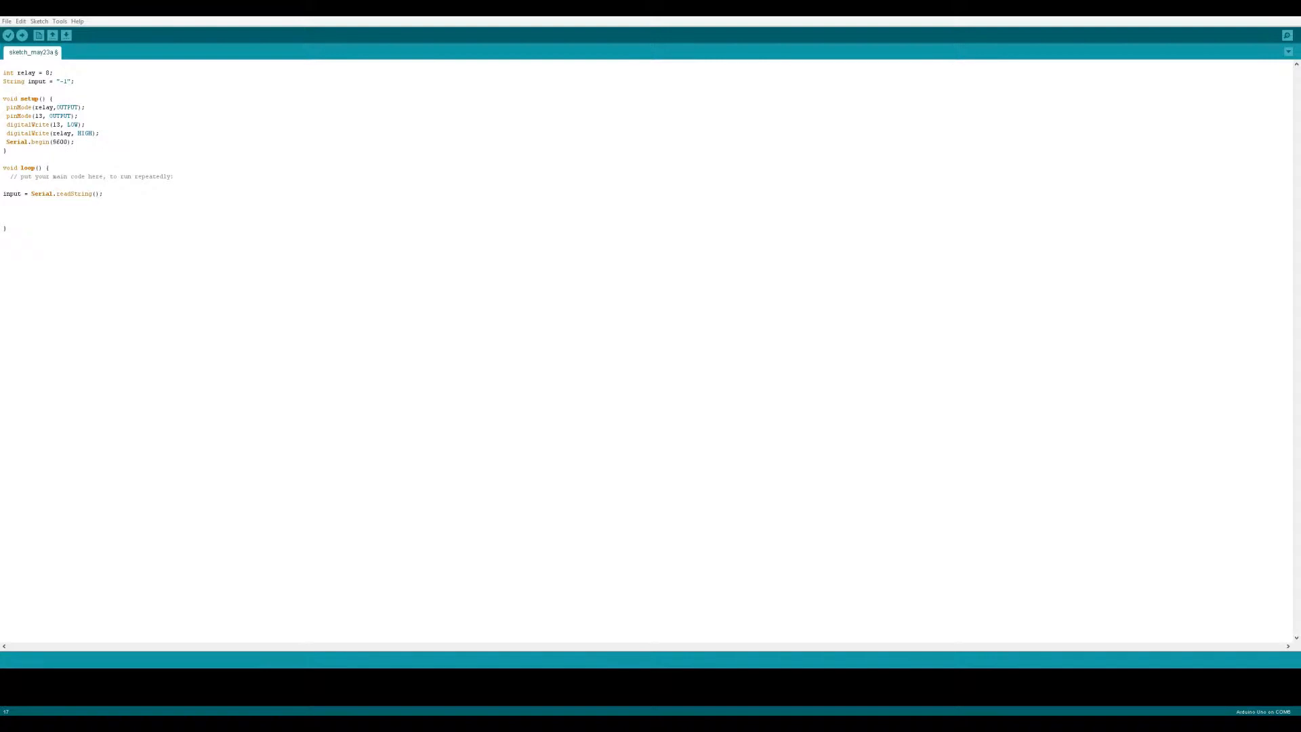
pyautogui.moveTo(473, 226)
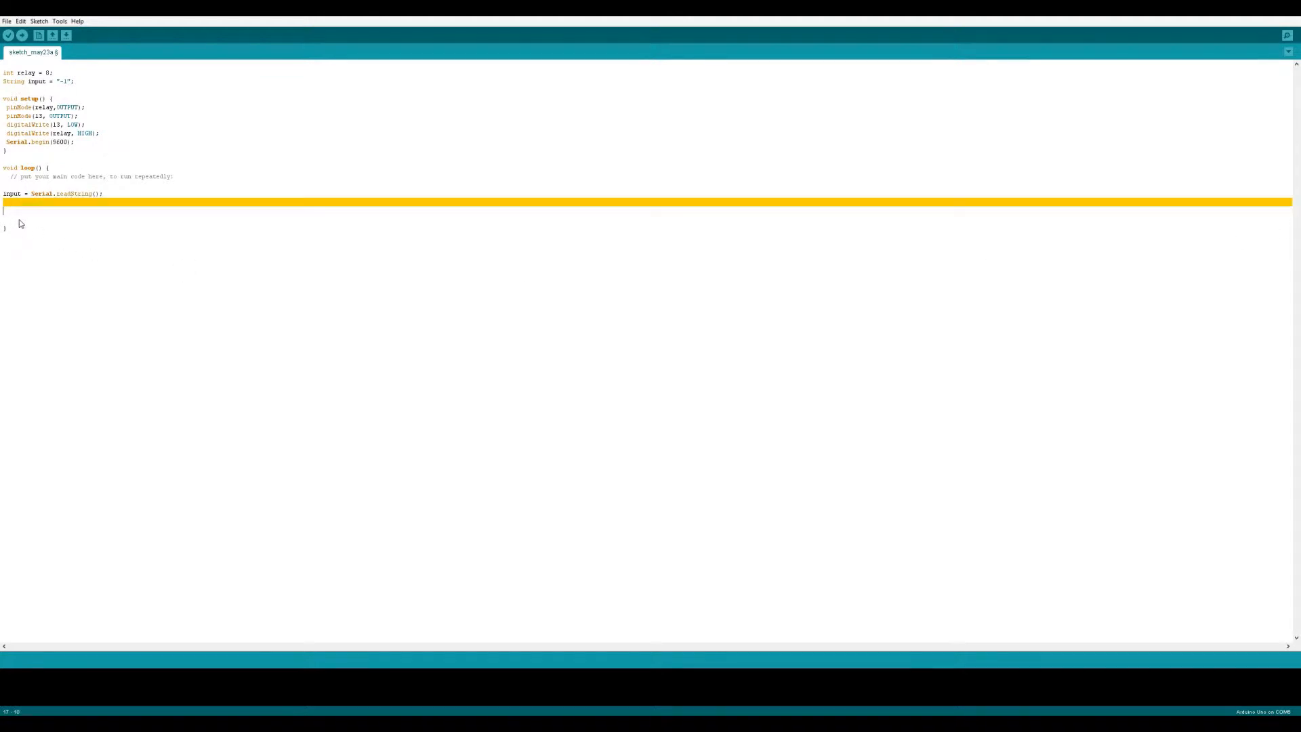
# Write the if (input == "on") check and edit its lines into on/off relay blocks
pyautogui.write('if (input == "on")')
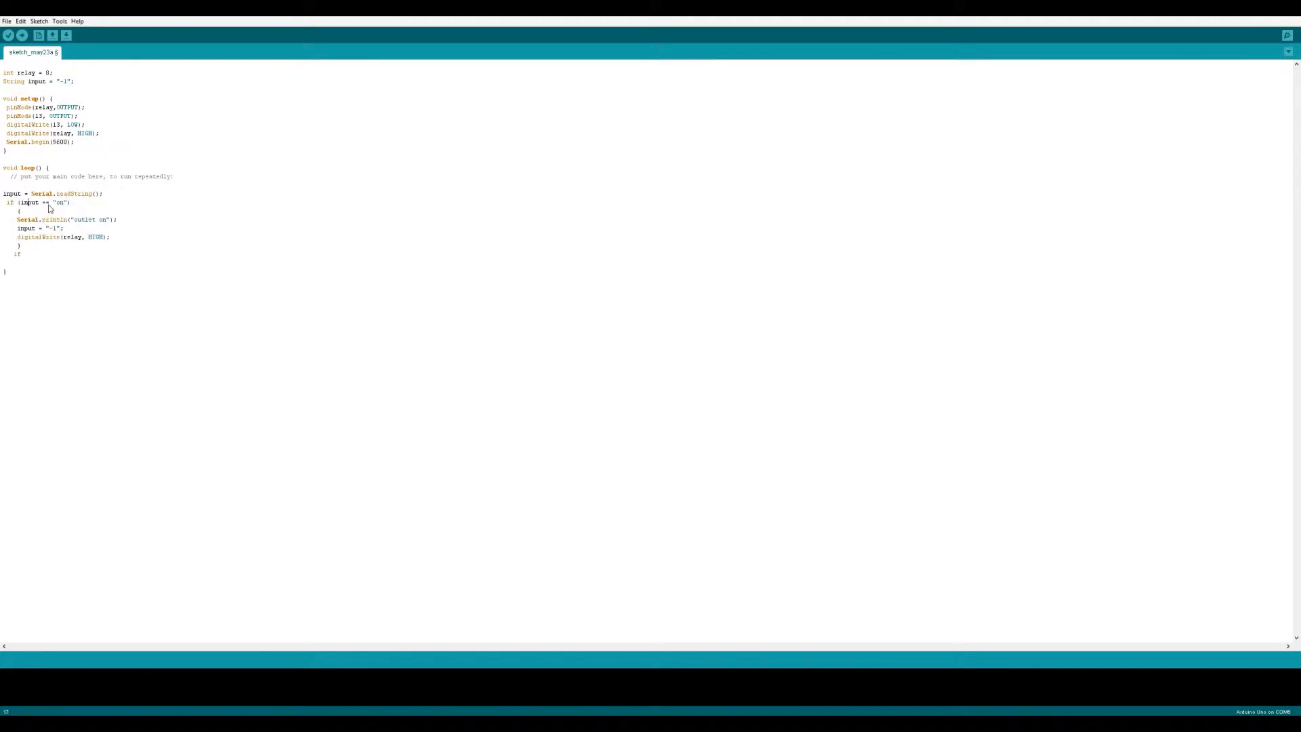
pyautogui.doubleClick(63, 194)
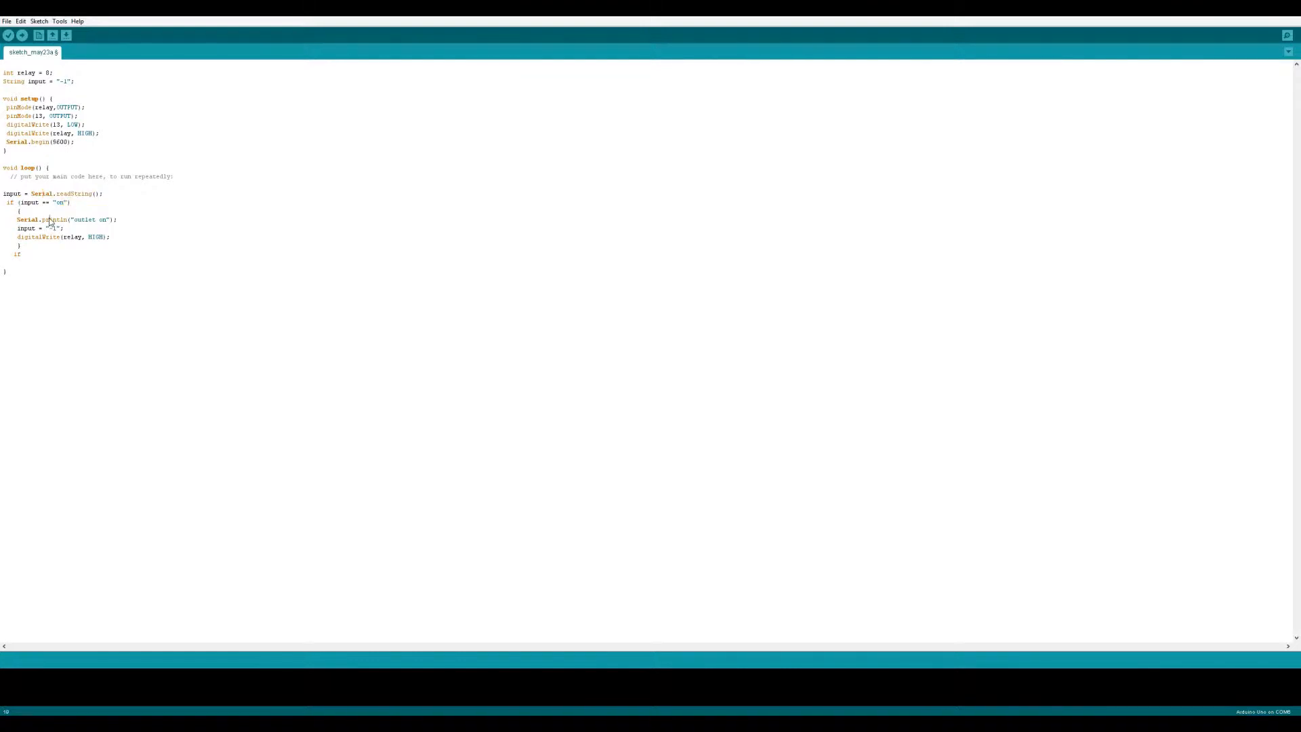
pyautogui.tripleClick(62, 219)
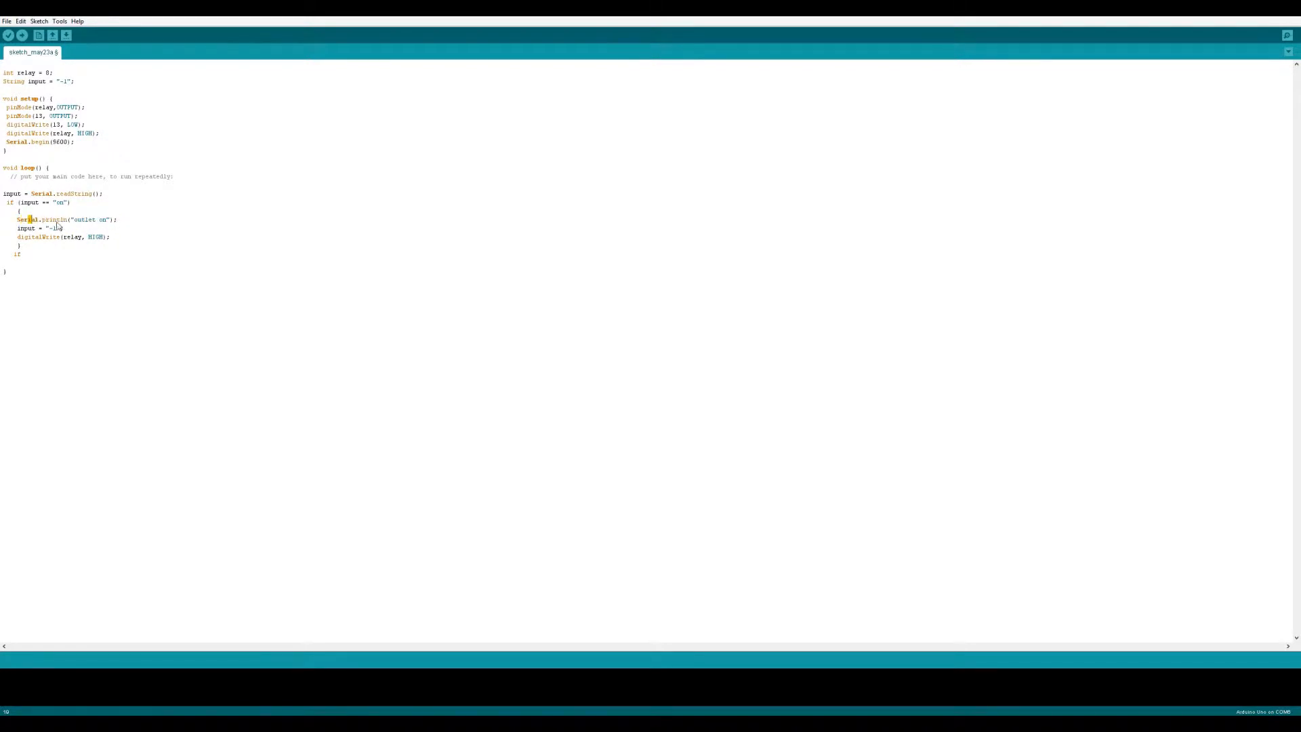
pyautogui.tripleClick(66, 219)
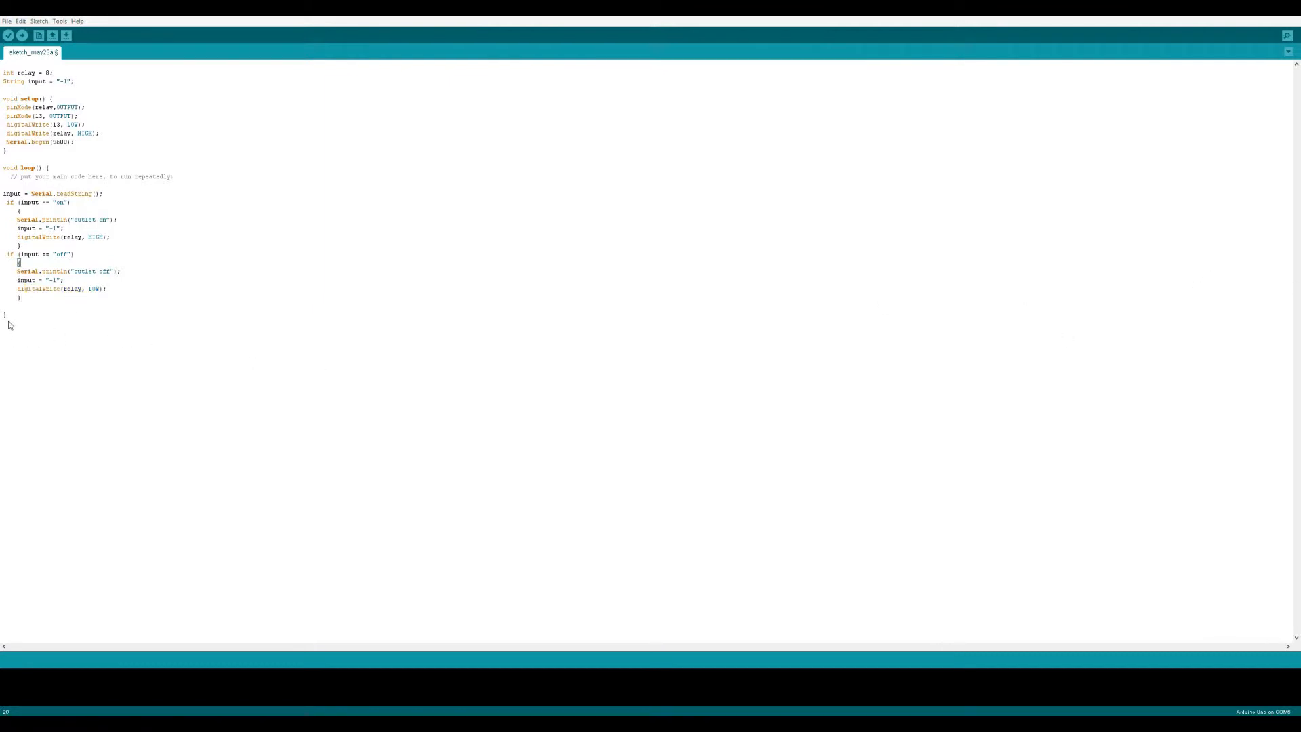
# End loop() with delay(10); and select the loop body to review it
pyautogui.write('delay(10);')
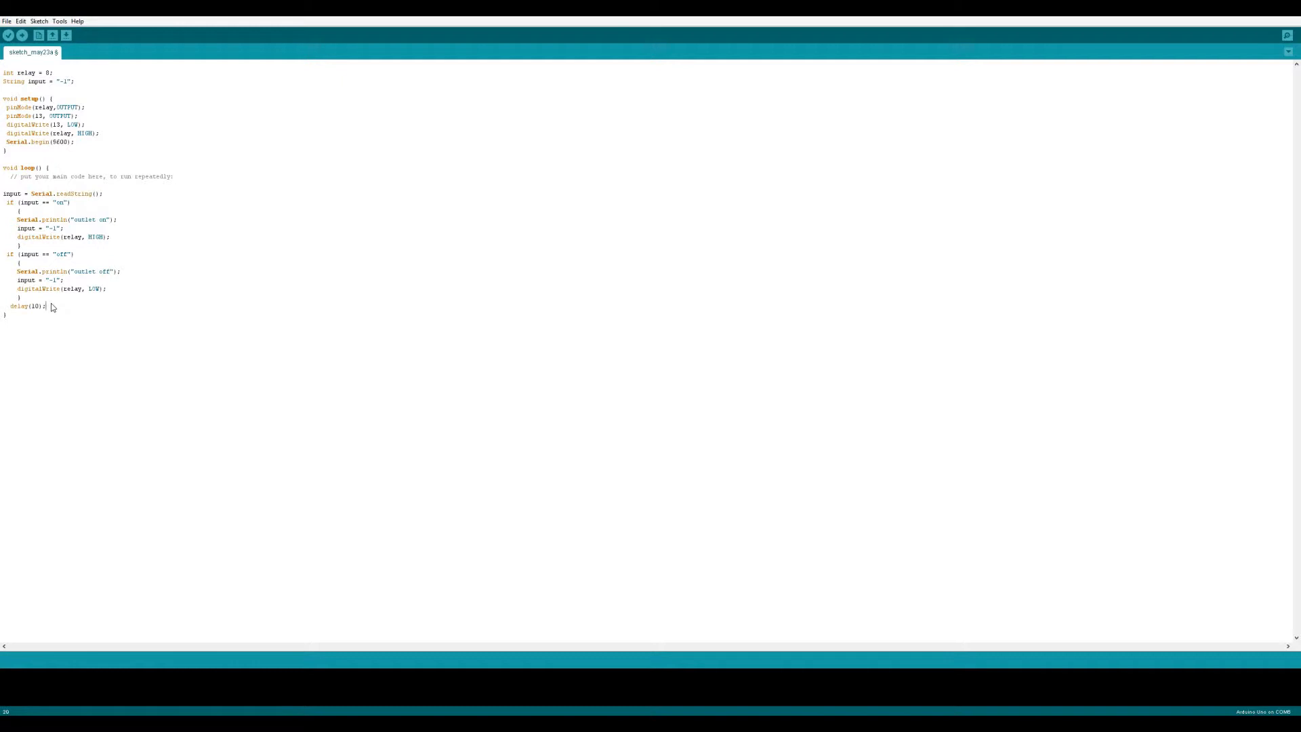
pyautogui.moveTo(16, 176); pyautogui.dragTo(46, 316)
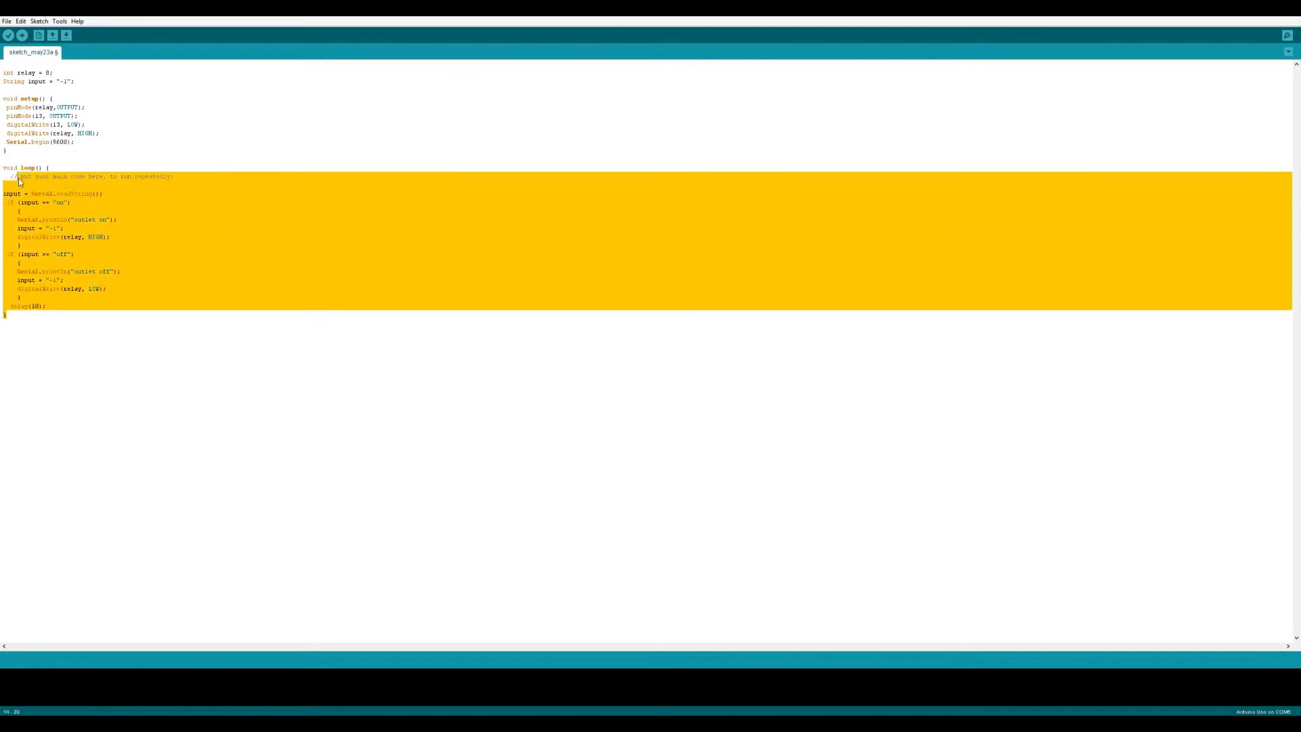
pyautogui.click(21, 318)
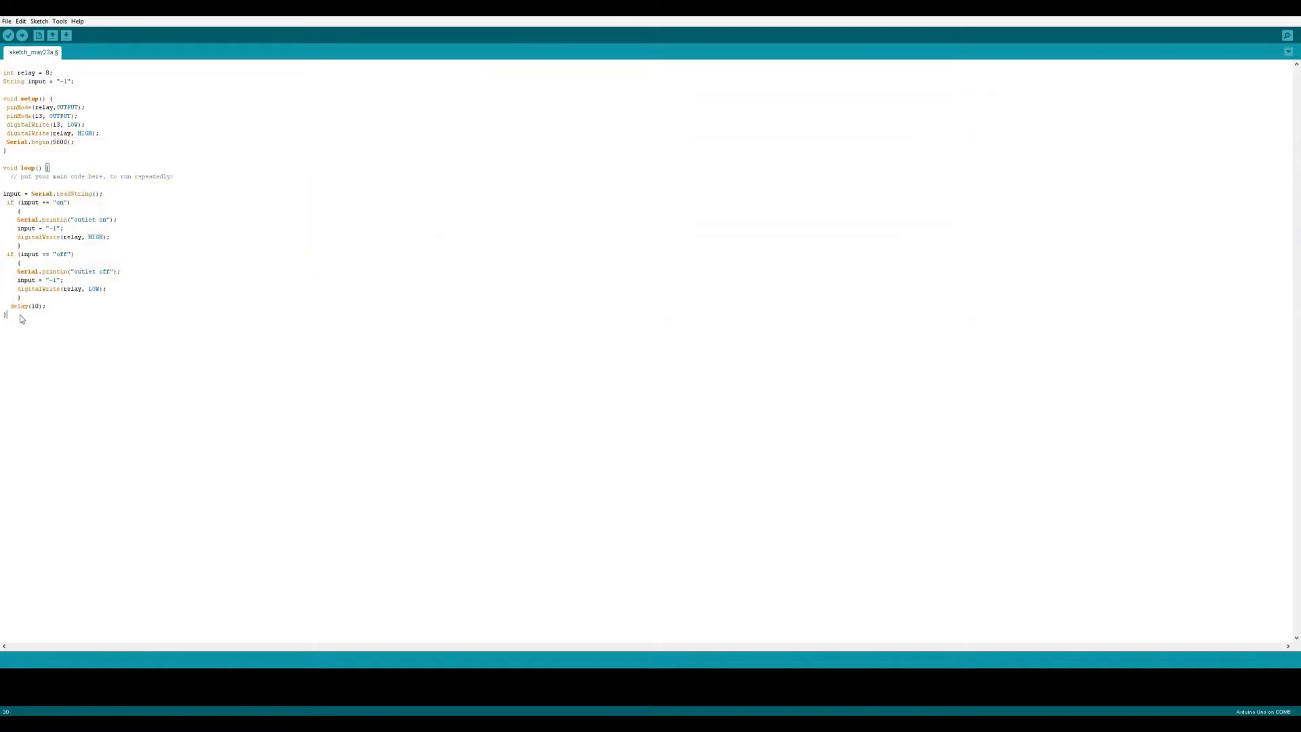